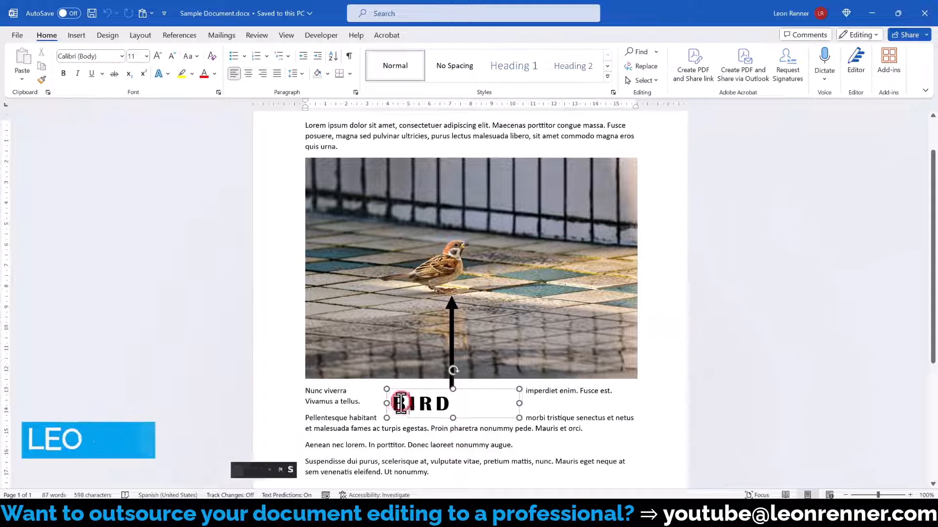
Step: Set the BIRD text box wrapping to In Front of Text
click(420, 403)
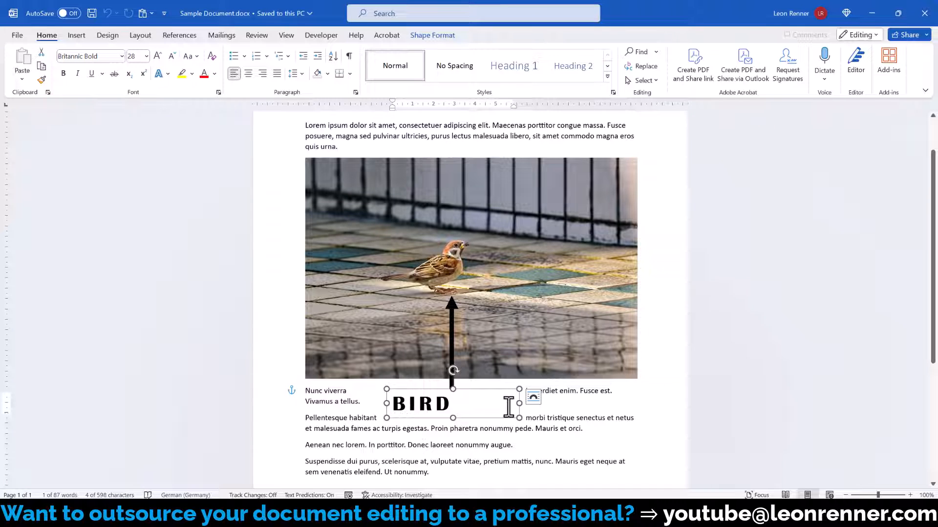
click(532, 396)
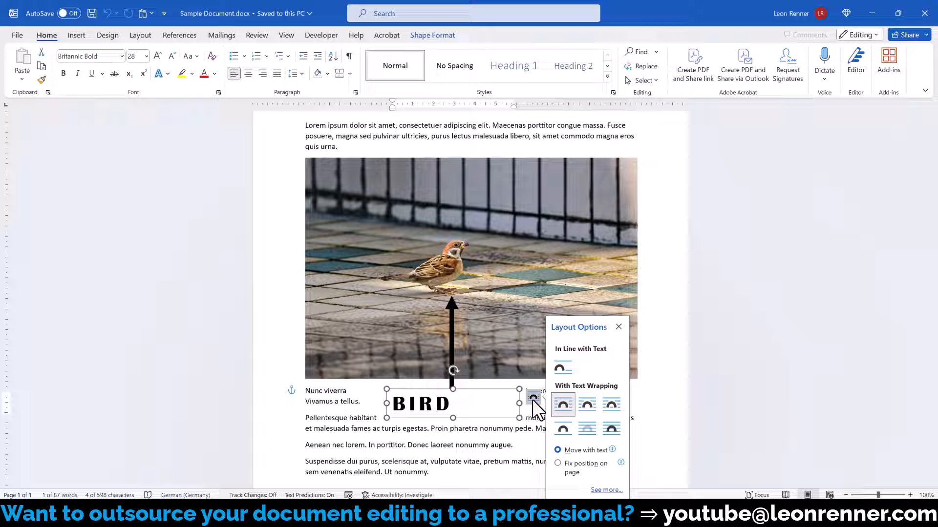
click(431, 35)
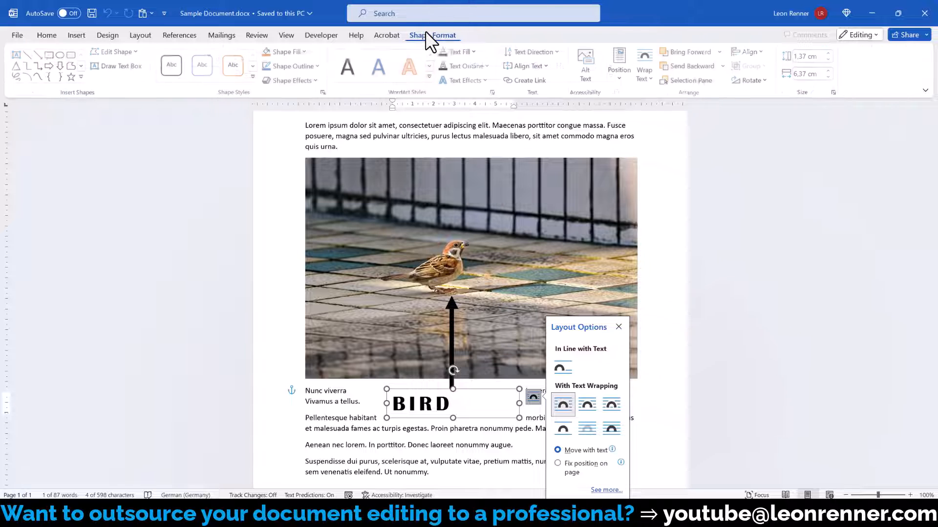
click(644, 66)
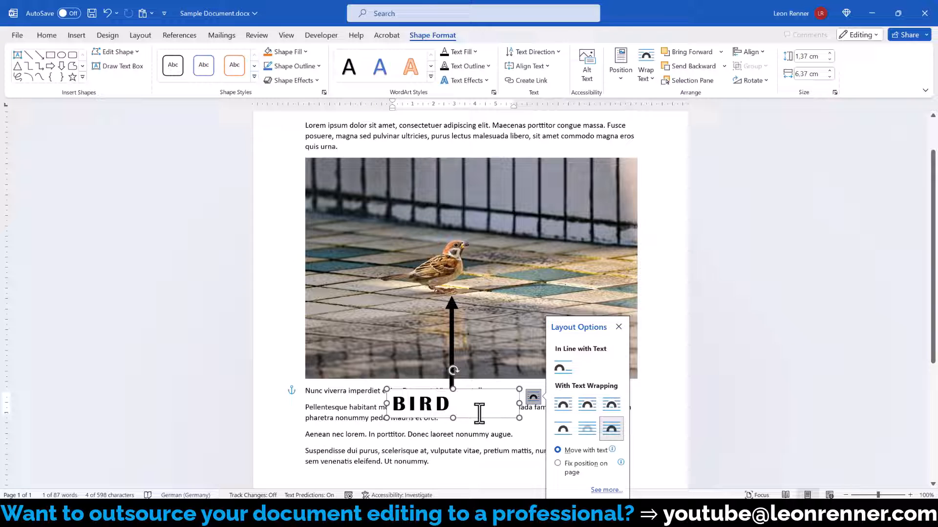
Step: Center the BIRD label in its box and group it with the arrow
click(45, 35)
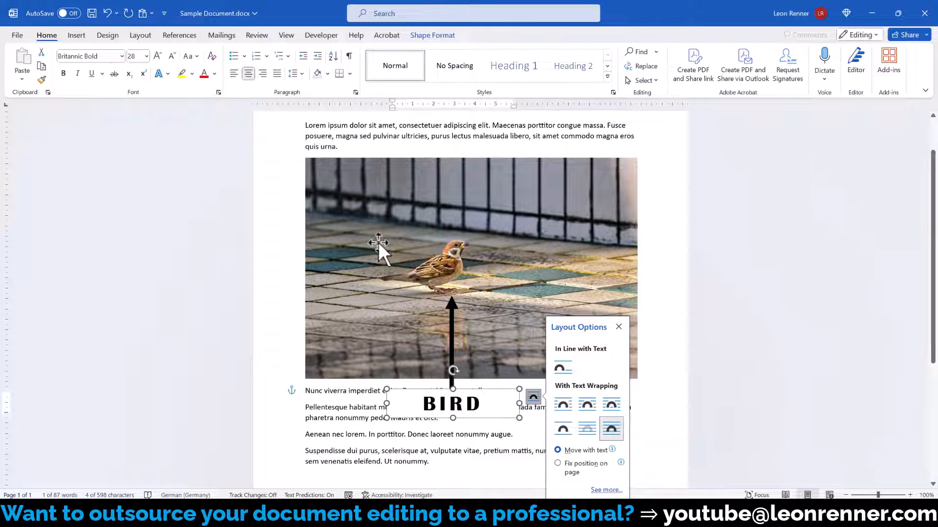
mouse_move(454, 350)
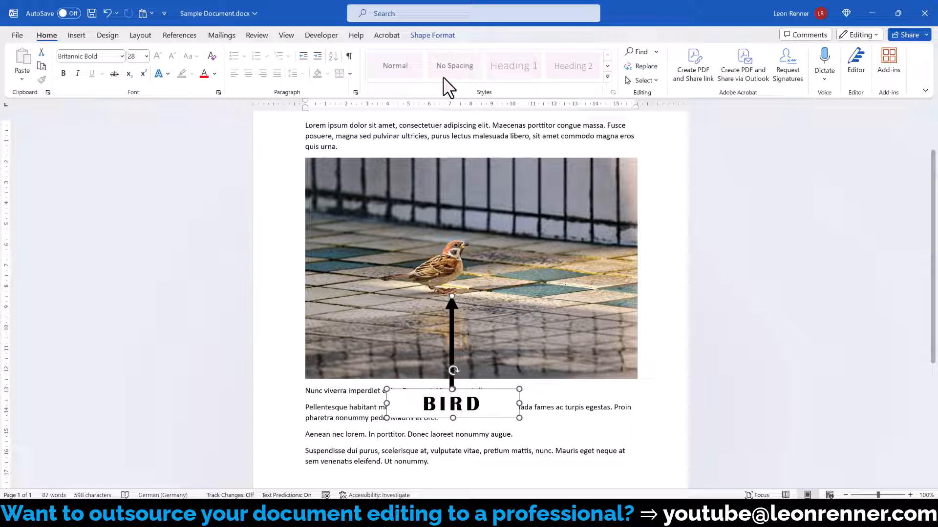
click(749, 51)
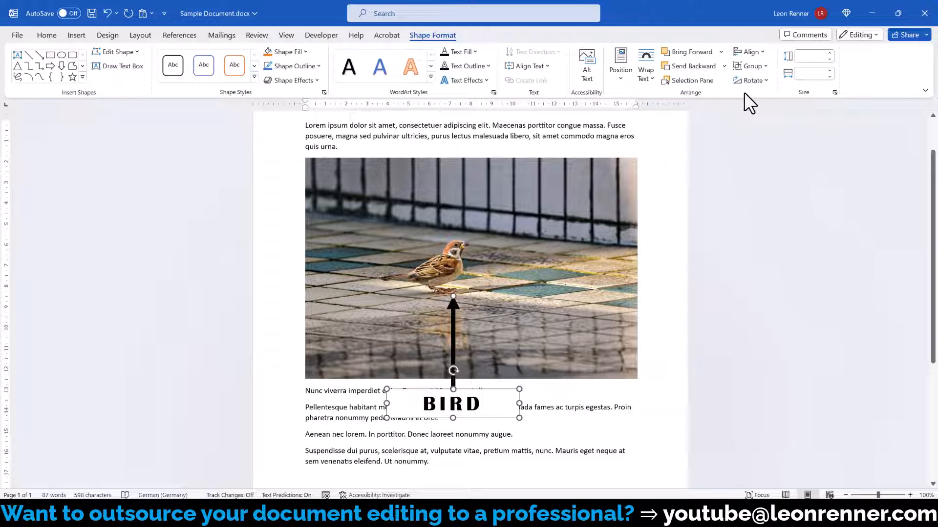
mouse_move(756, 75)
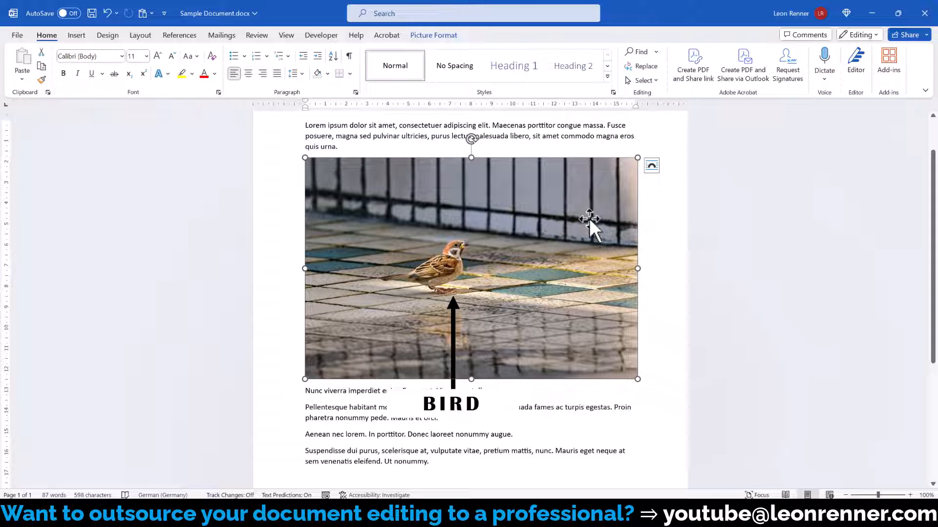
Step: Change the bird photo's wrapping and group it with the arrow and BIRD label
click(651, 165)
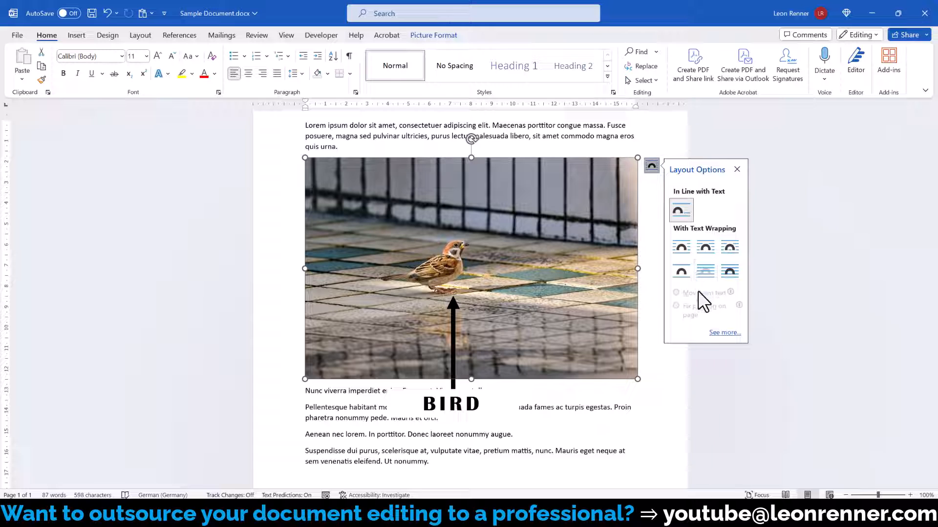
mouse_move(679, 271)
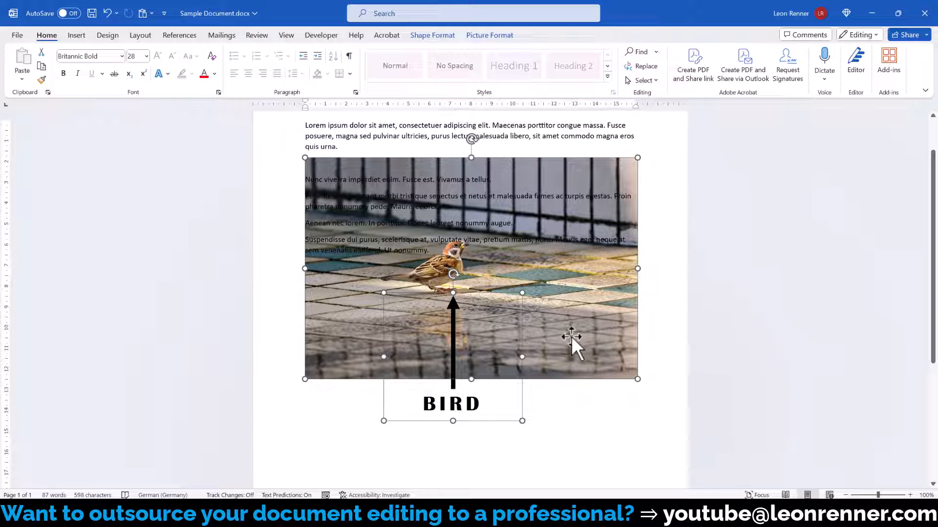
right_click(570, 335)
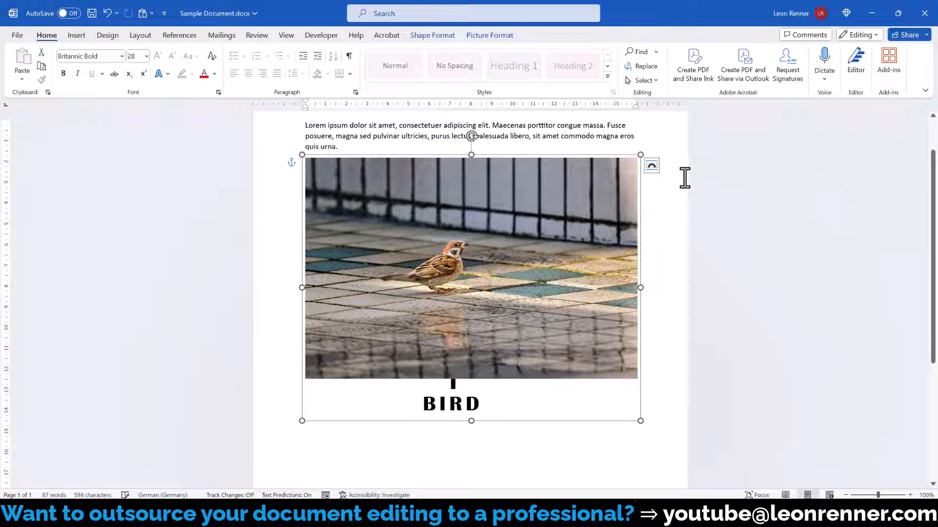
mouse_move(651, 257)
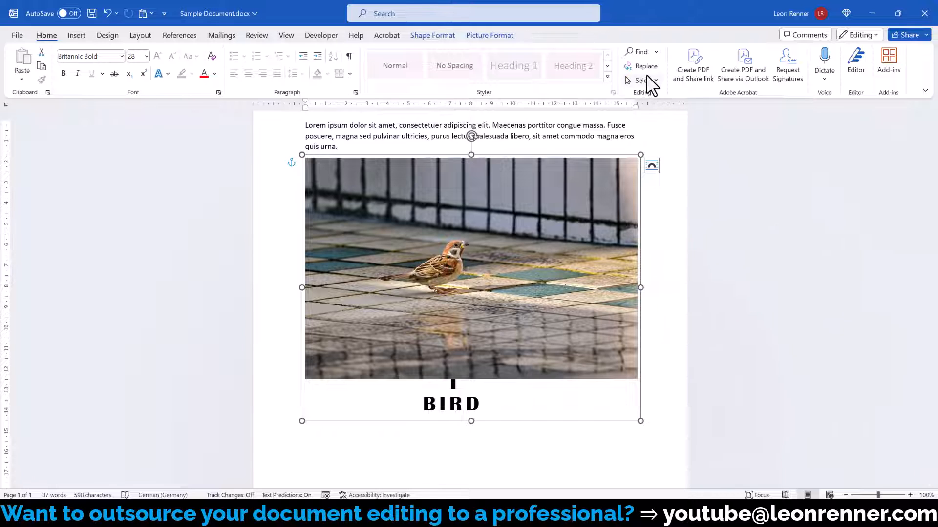
Step: In the Selection Pane, move Picture 1 below Group 1 so the arrow shows over the photo
click(642, 80)
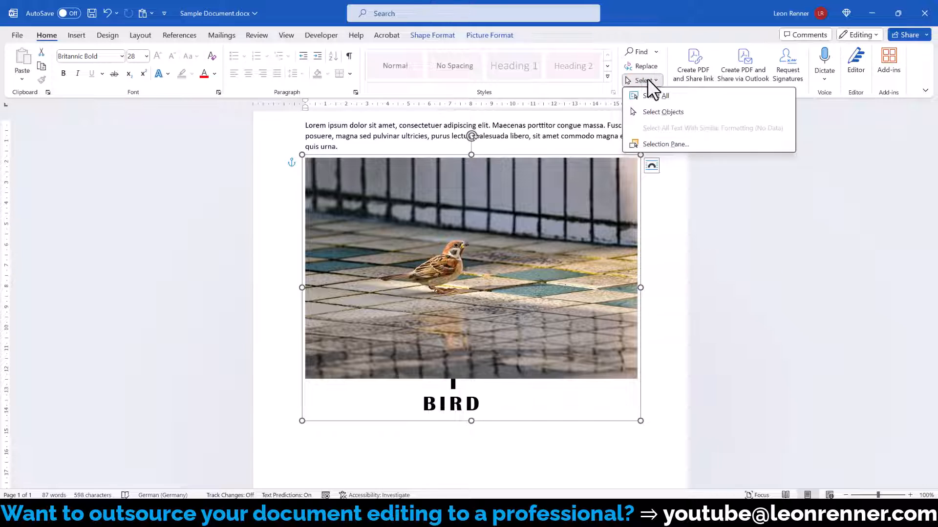
click(666, 144)
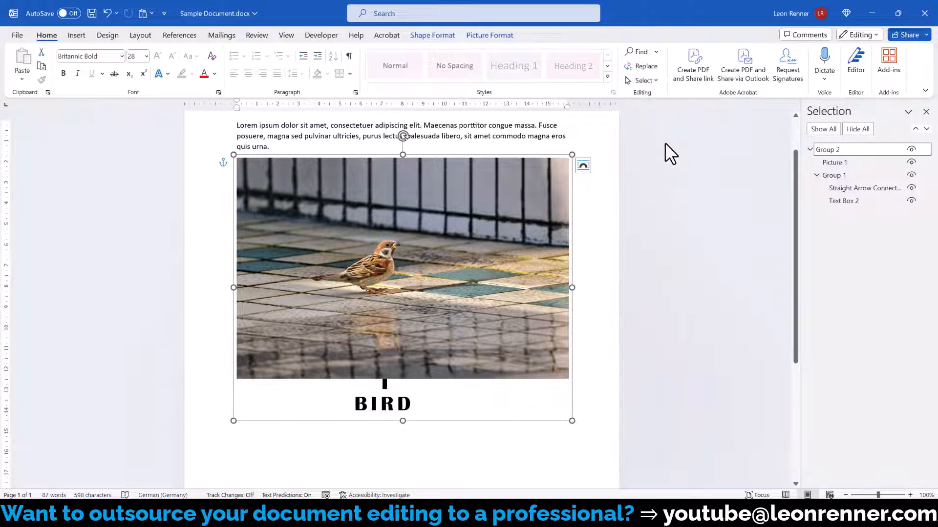
click(834, 162)
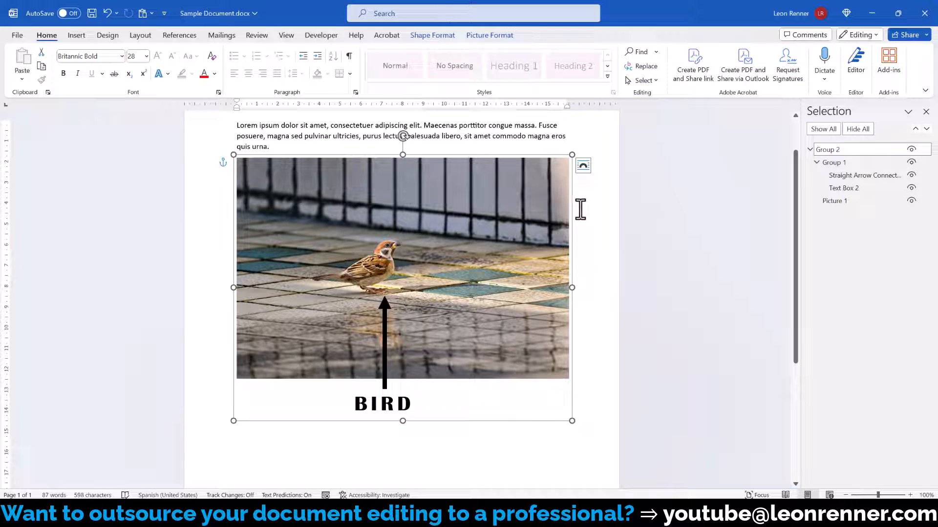
click(582, 166)
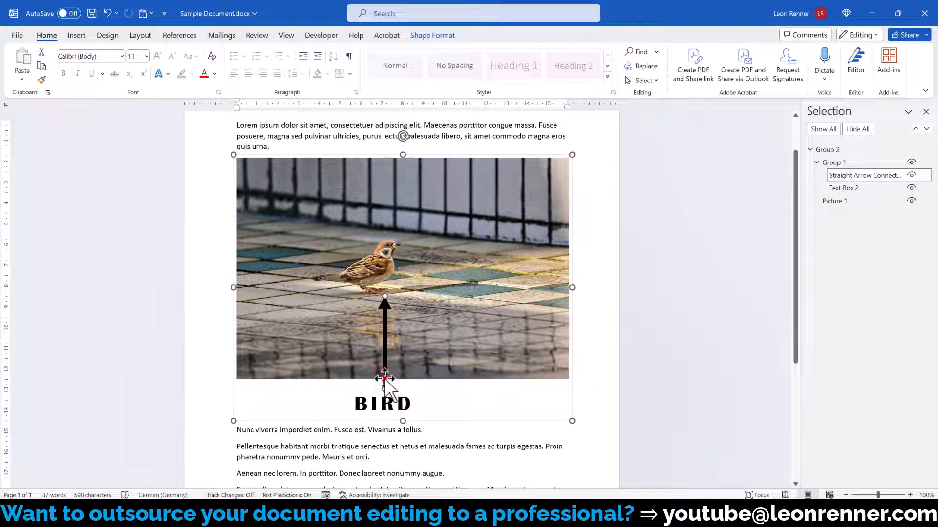
Step: Drag the arrow right toward the bird and check the group's text wrapping
drag(384, 377, 417, 383)
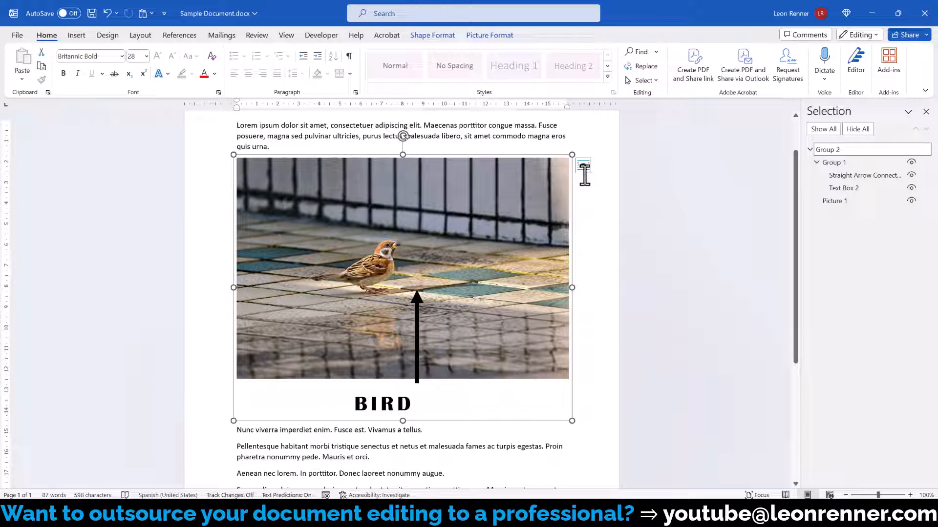
click(582, 165)
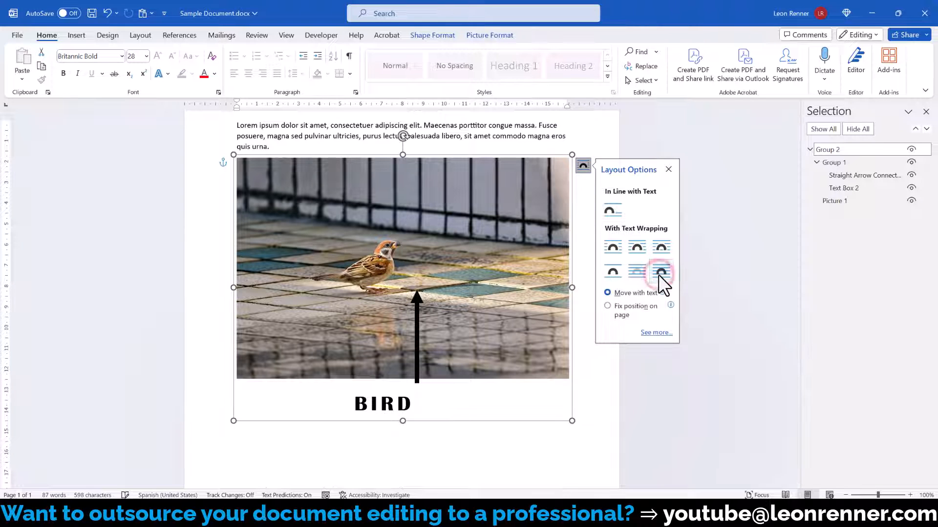
right_click(402, 269)
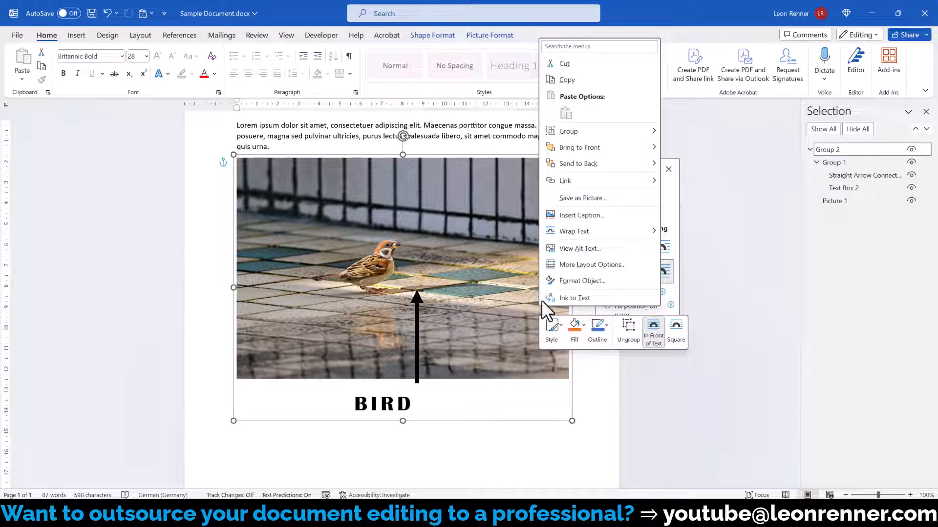